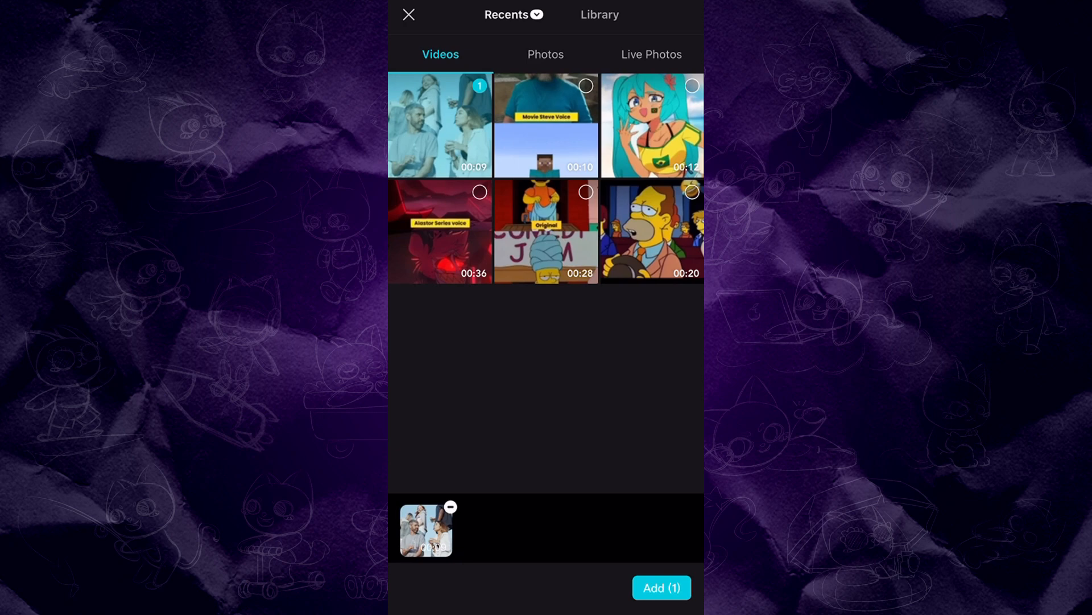
Add the selected group-of-friends video to a new CapCut project.
{"action": "left_click", "coordinate": [662, 587]}
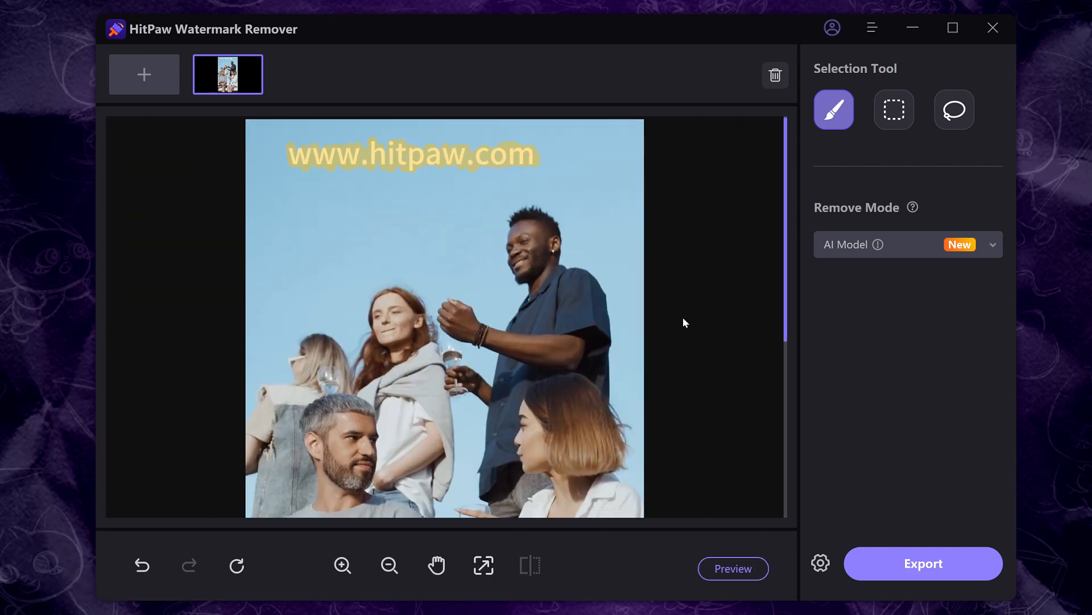
Export the watermark-free clip from HitPaw and place it as an overlay above the main track.
{"action": "left_click", "coordinate": [733, 569]}
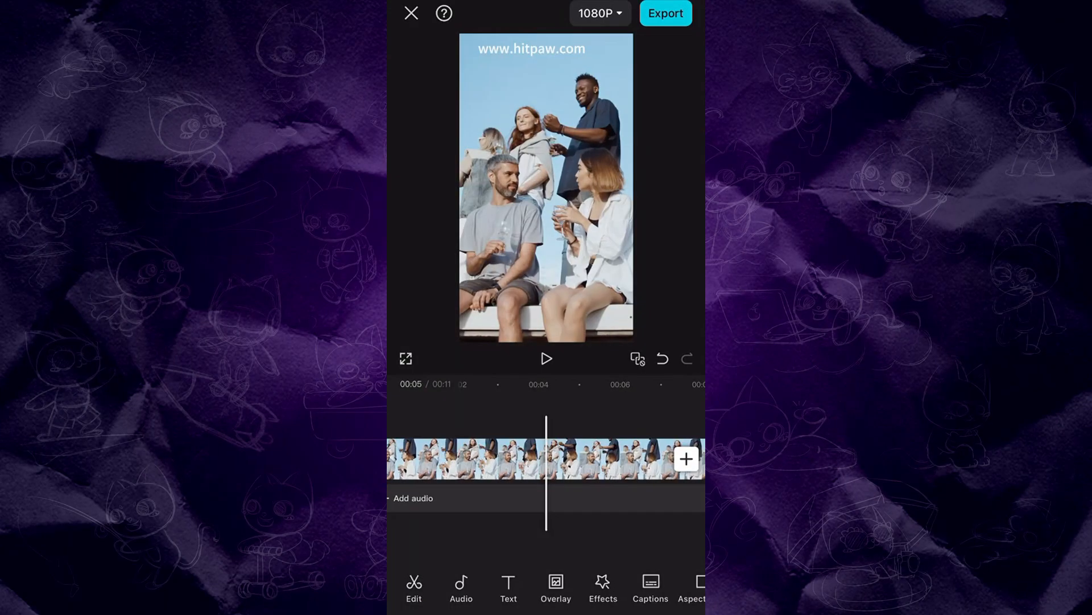
{"action": "left_click", "coordinate": [685, 459]}
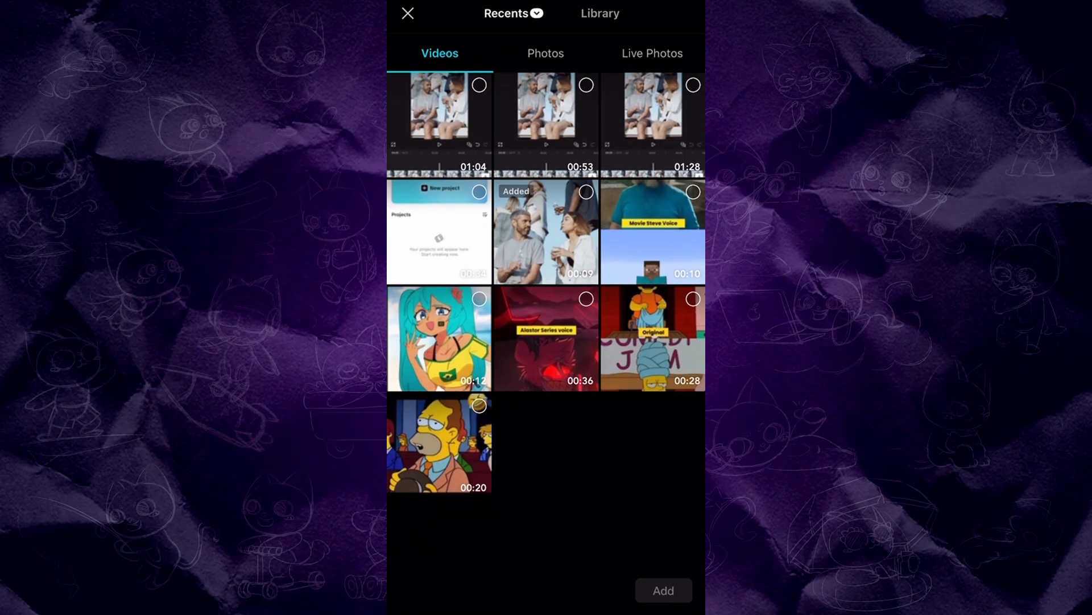
{"action": "left_click", "coordinate": [546, 52]}
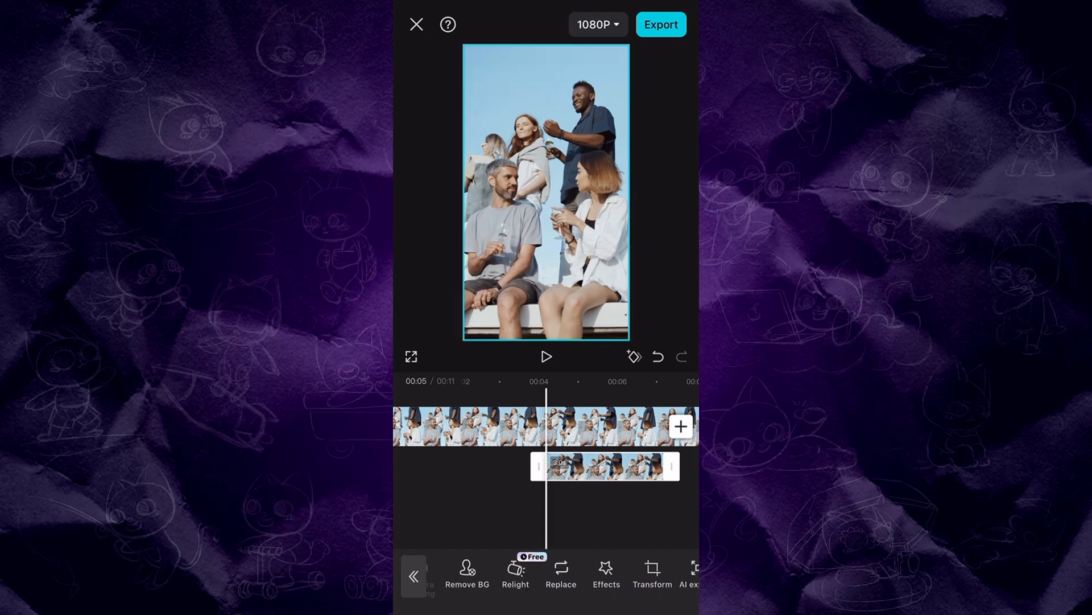
{"action": "left_click", "coordinate": [562, 533]}
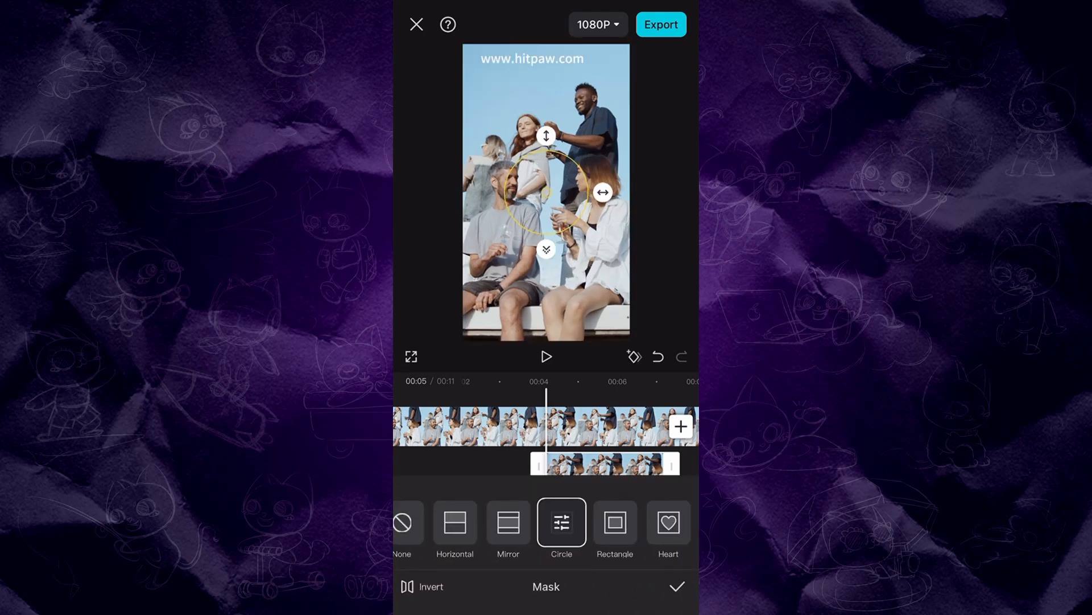
{"action": "left_click_drag", "start_coordinate": [546, 191], "coordinate": [527, 53]}
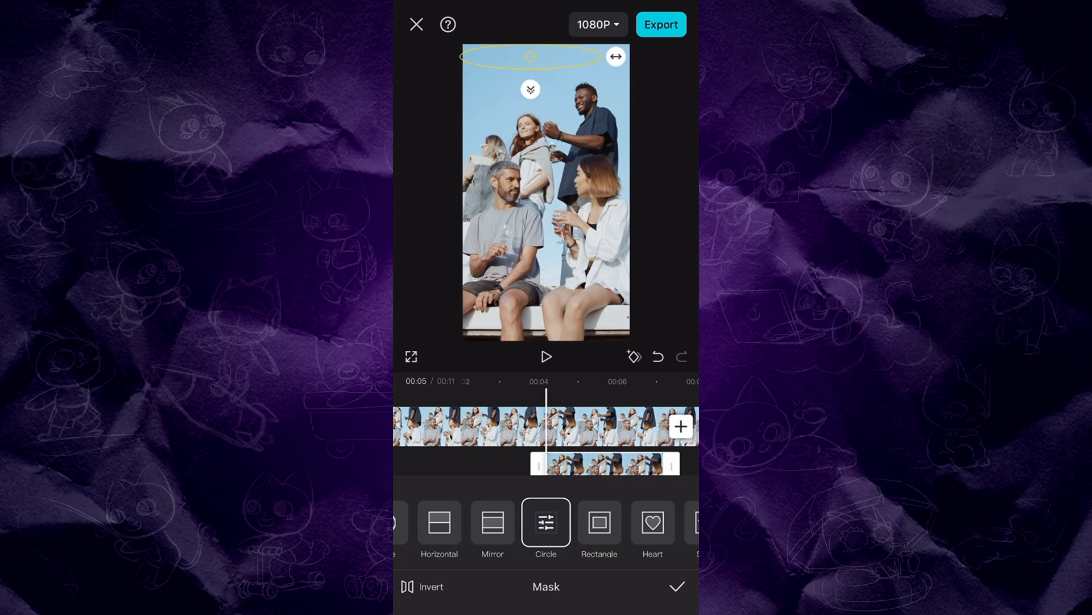
{"action": "left_click", "coordinate": [682, 586]}
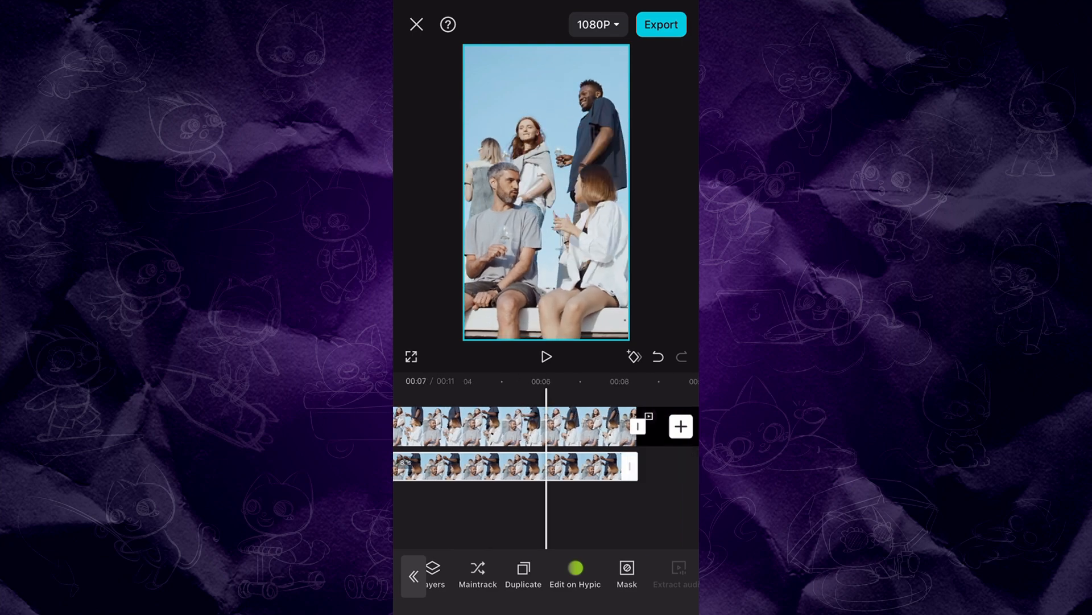
{"action": "left_click", "coordinate": [546, 356]}
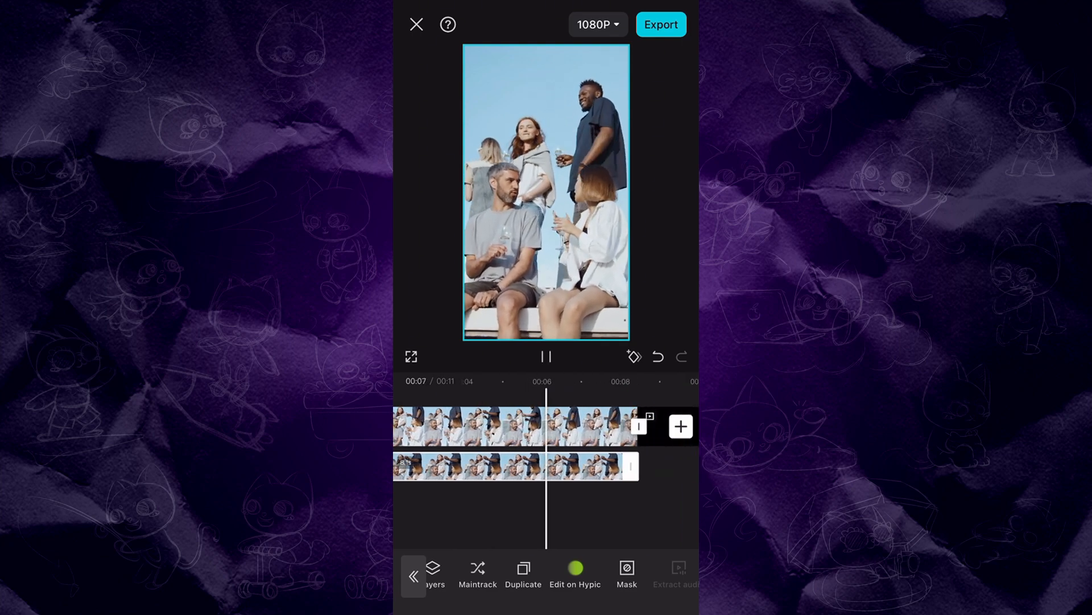